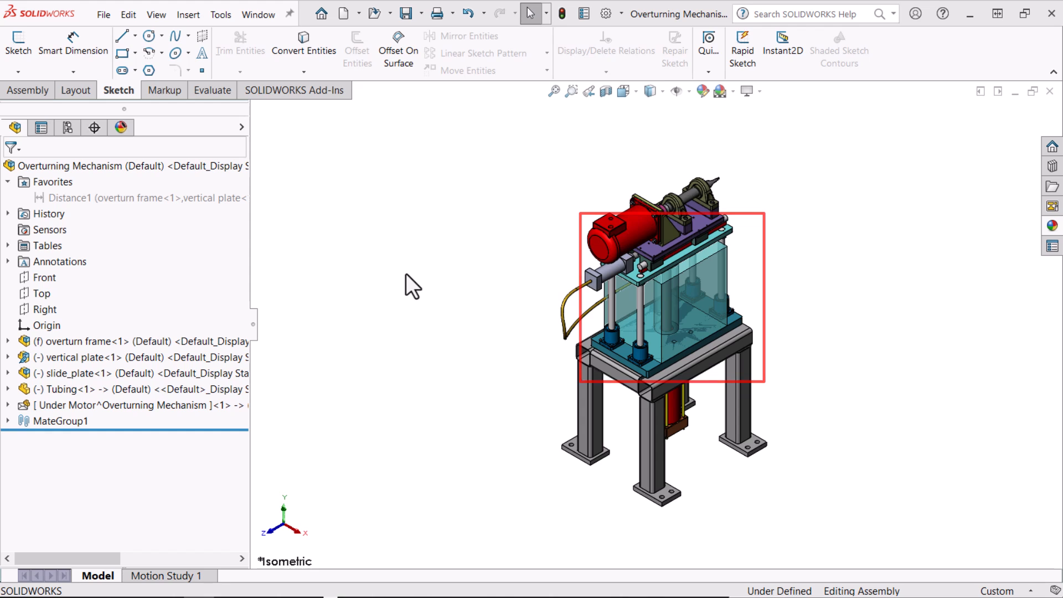
Step: Browse the Envelope submenu for the Under Motor component and dismiss it unchanged
{"action": "left_click", "coordinate": [129, 405]}
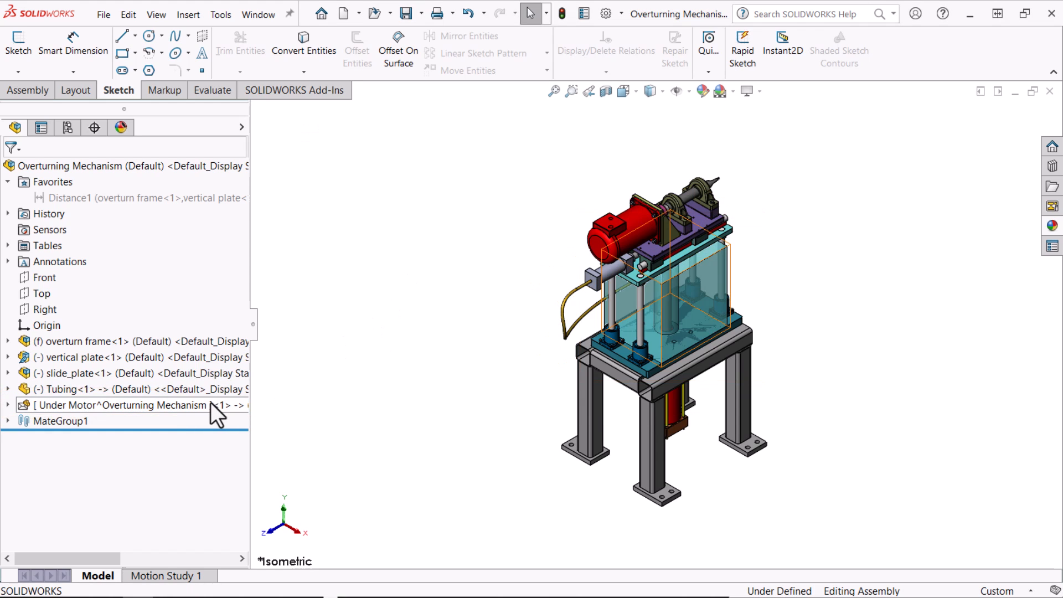
{"action": "right_click", "coordinate": [122, 405]}
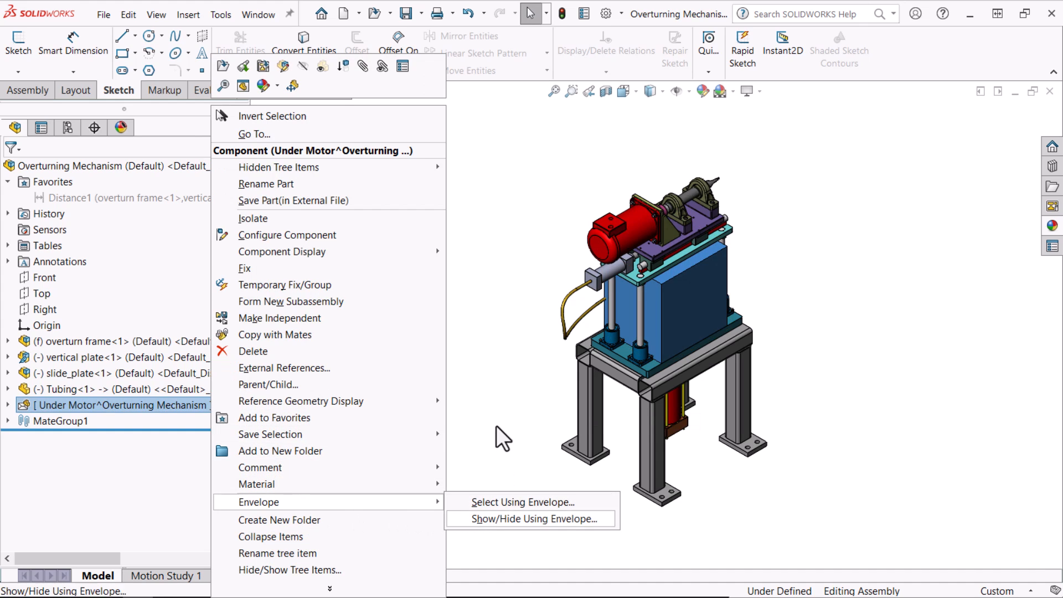
{"action": "left_click", "coordinate": [529, 518]}
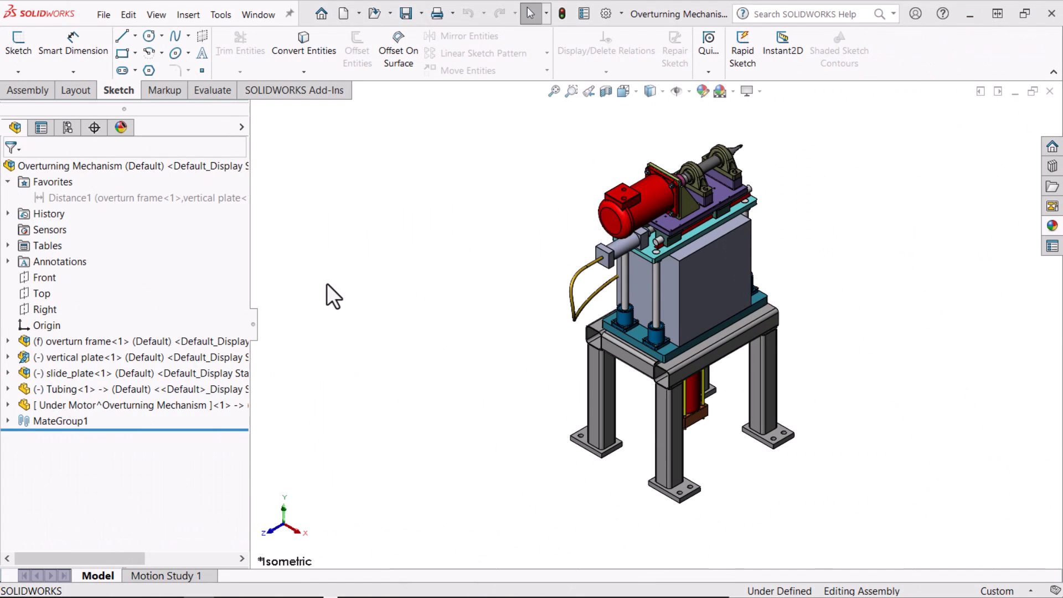
{"action": "left_click", "coordinate": [708, 298]}
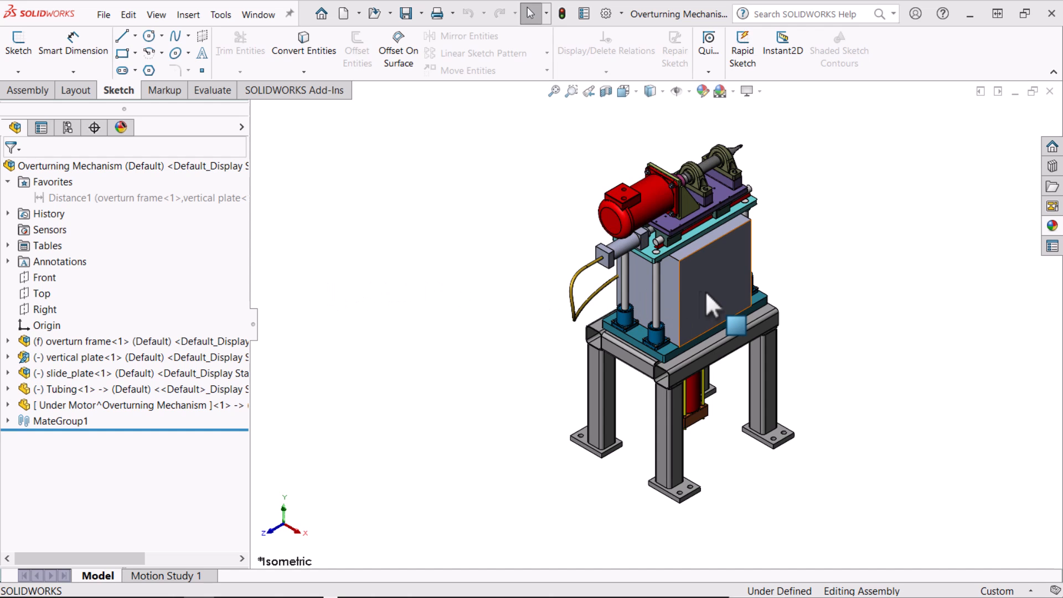
{"action": "left_click", "coordinate": [709, 298]}
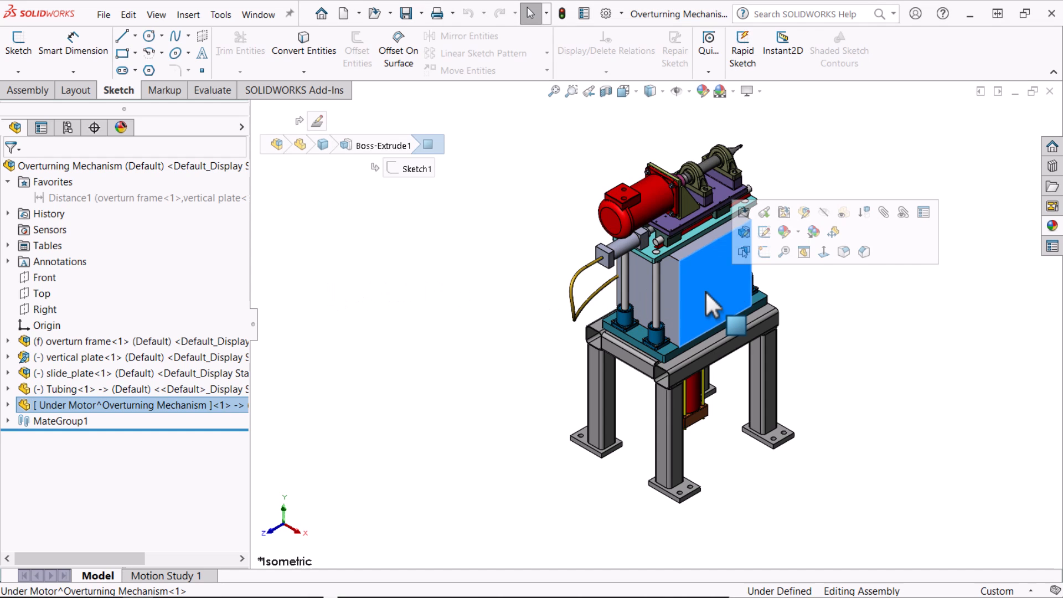
{"action": "mouse_move", "coordinate": [752, 310]}
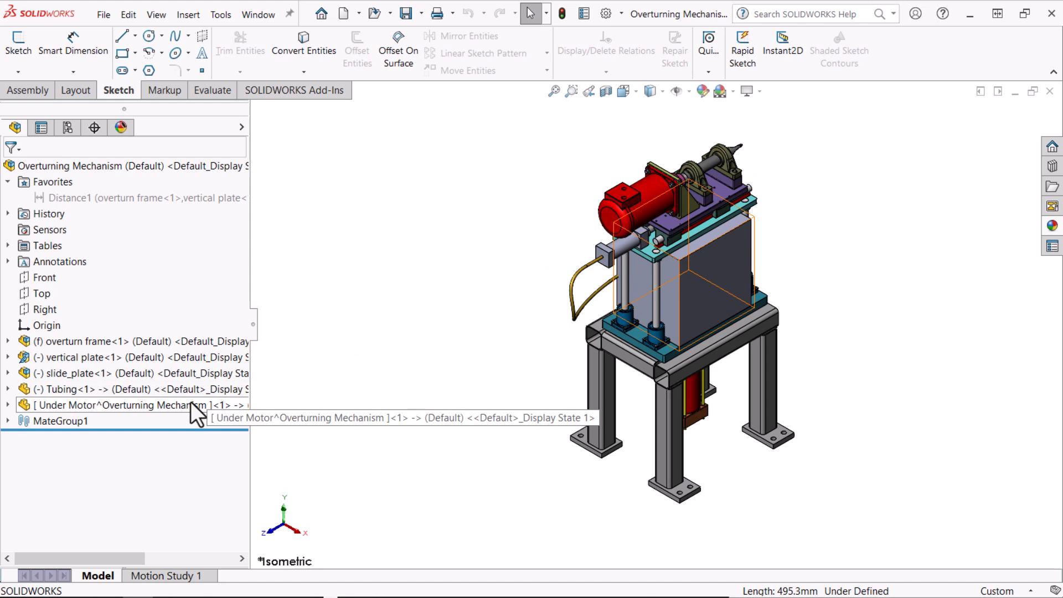
Step: Mark Under Motor as an envelope in its Component Properties so it shows as a transparent box
{"action": "left_click", "coordinate": [125, 405]}
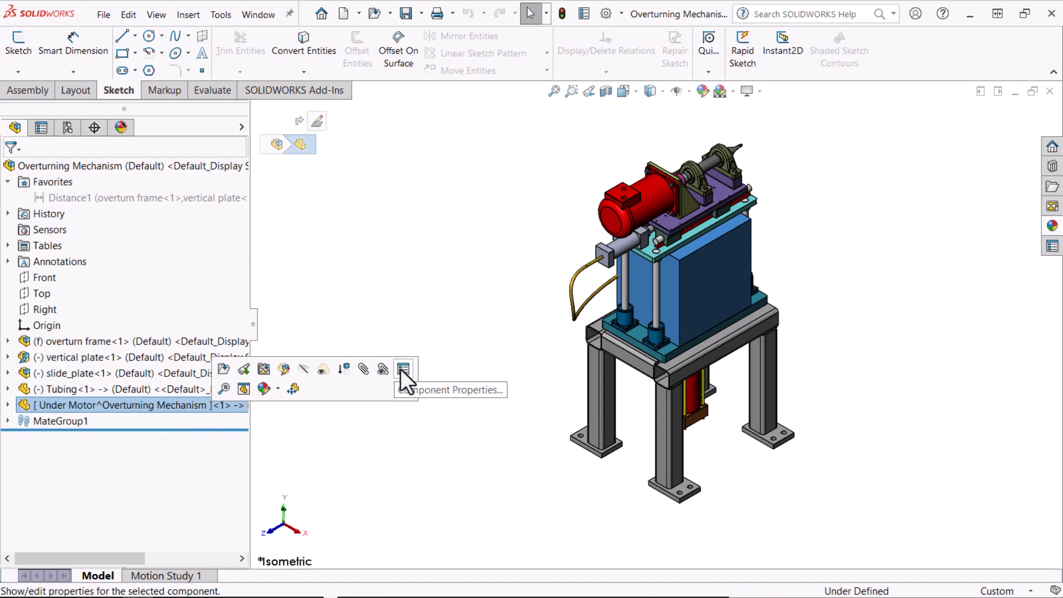
{"action": "left_click", "coordinate": [403, 369]}
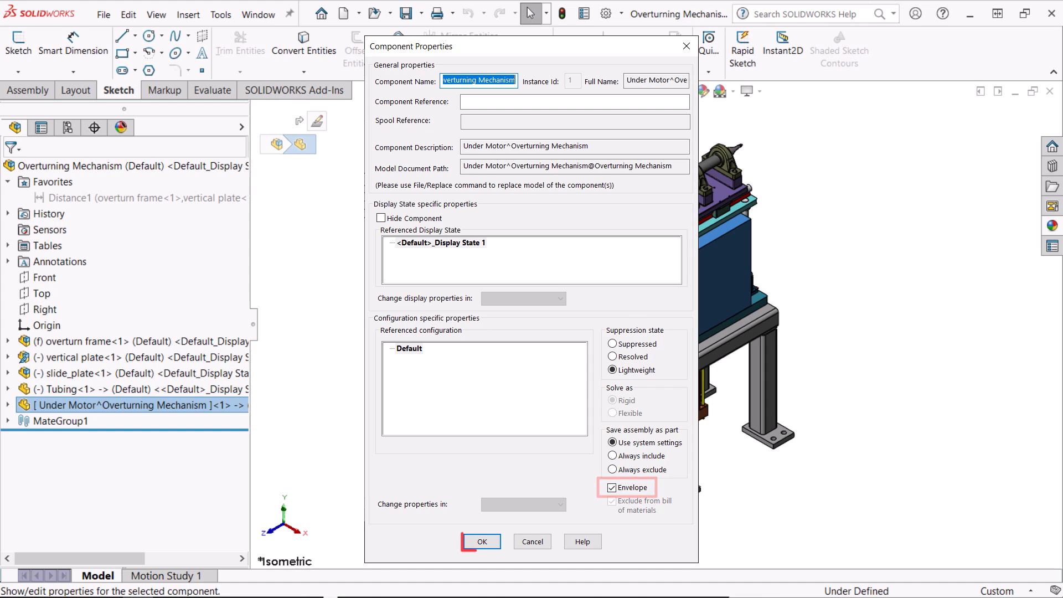
{"action": "left_click", "coordinate": [481, 541]}
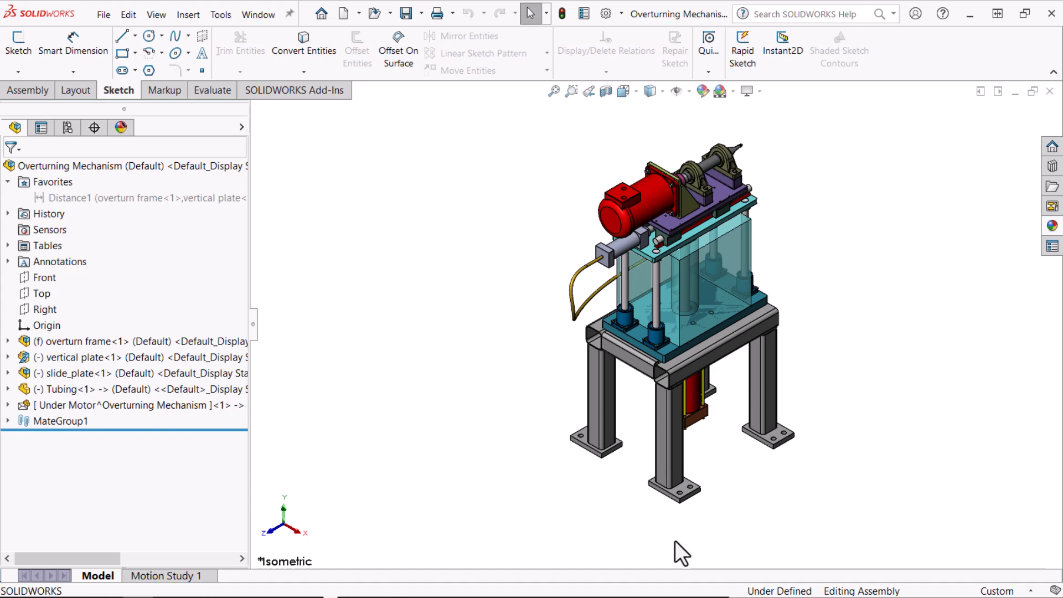
Step: Run Select Using Envelope on Under Motor with the Crossing option to pick the Tubing
{"action": "right_click", "coordinate": [125, 405]}
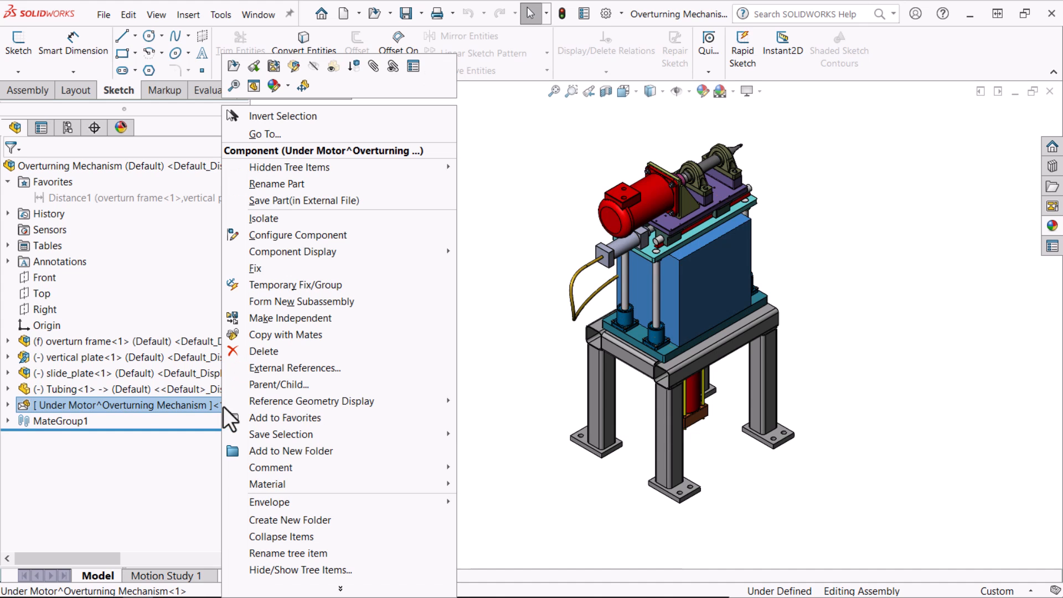
{"action": "mouse_move", "coordinate": [291, 503]}
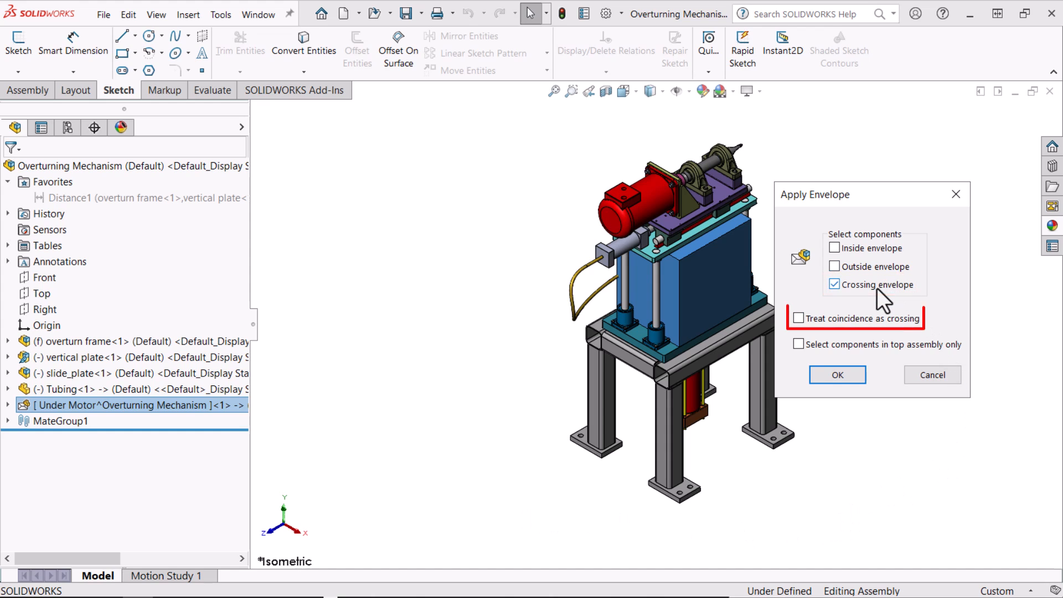
{"action": "mouse_move", "coordinate": [868, 352]}
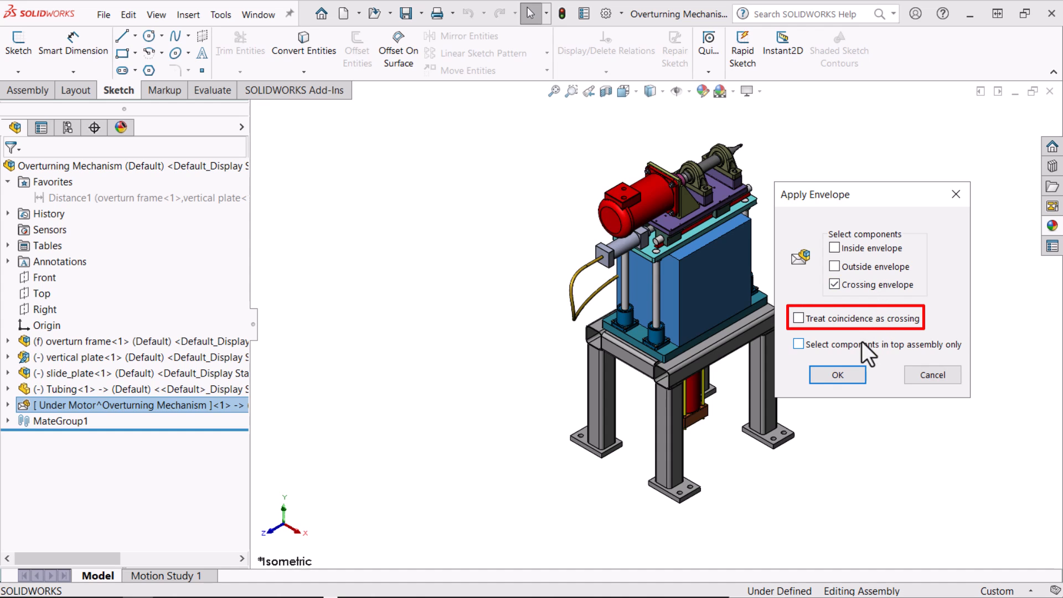
{"action": "mouse_move", "coordinate": [837, 376]}
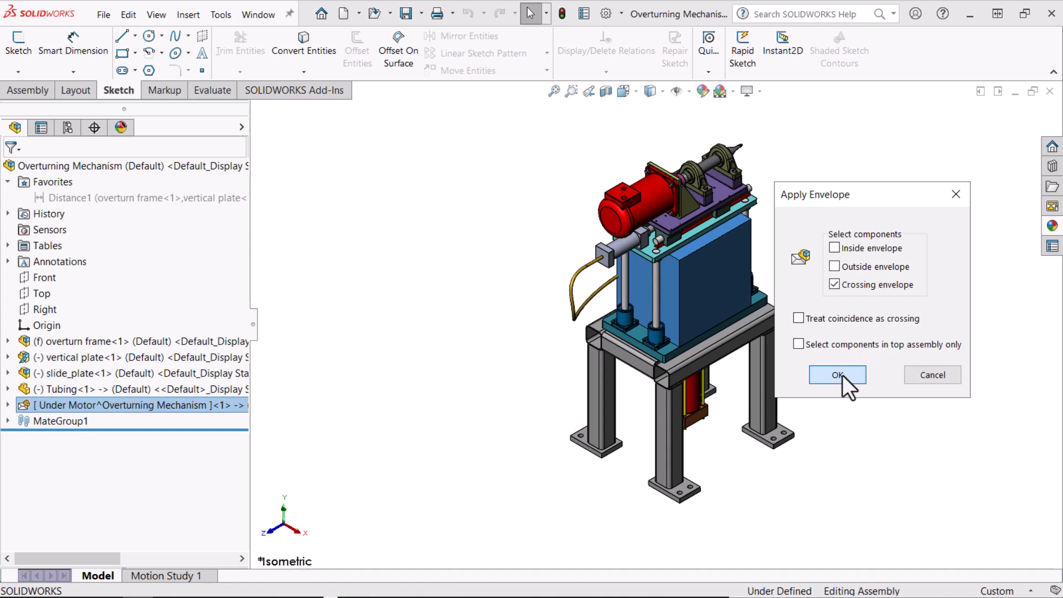
{"action": "left_click", "coordinate": [837, 375]}
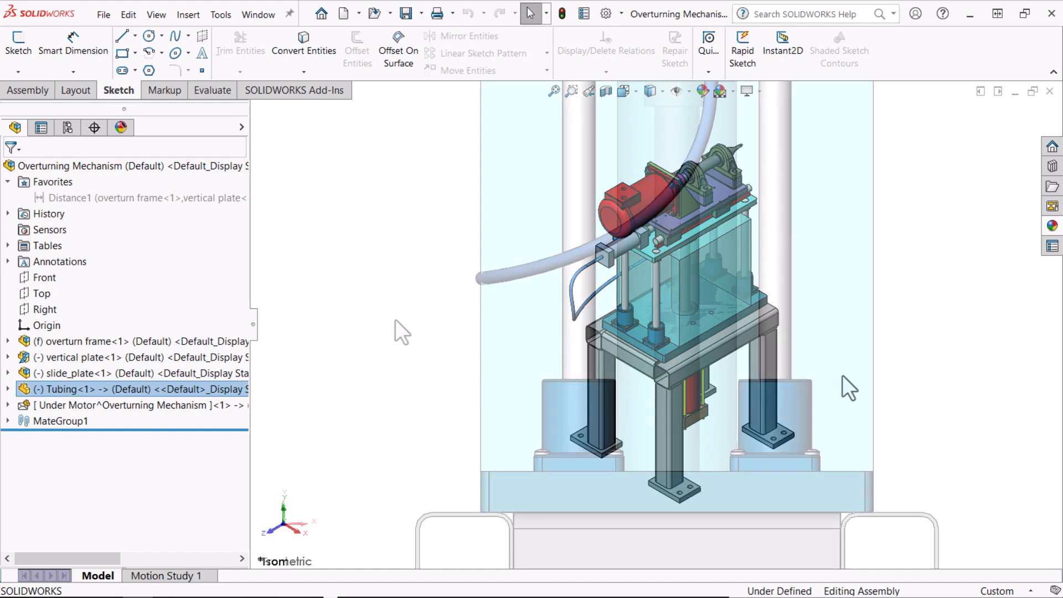